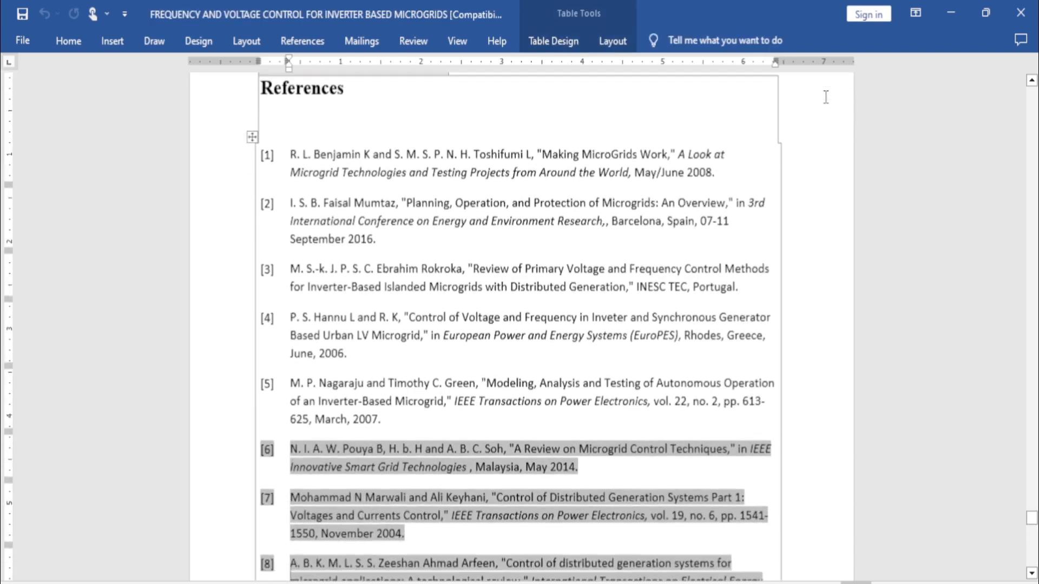
Review the thirty-plus IEEE bibliography entries and show the References tab's citation Style dropdown
{"action": "scroll", "scroll_direction": "down", "scroll_amount": 3}
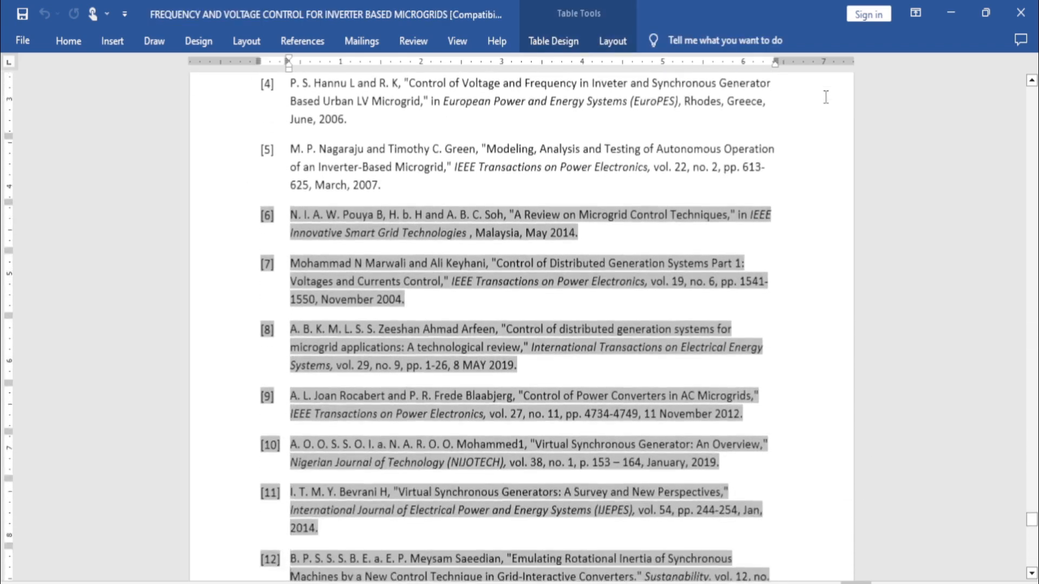
{"action": "scroll", "scroll_direction": "down", "scroll_amount": 3}
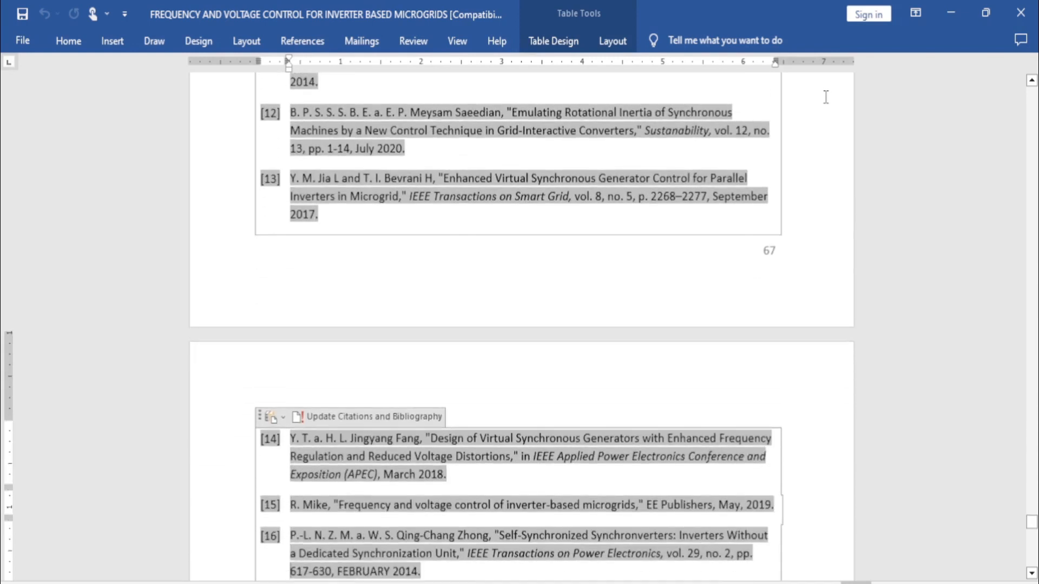
{"action": "scroll", "scroll_direction": "down", "scroll_amount": 3}
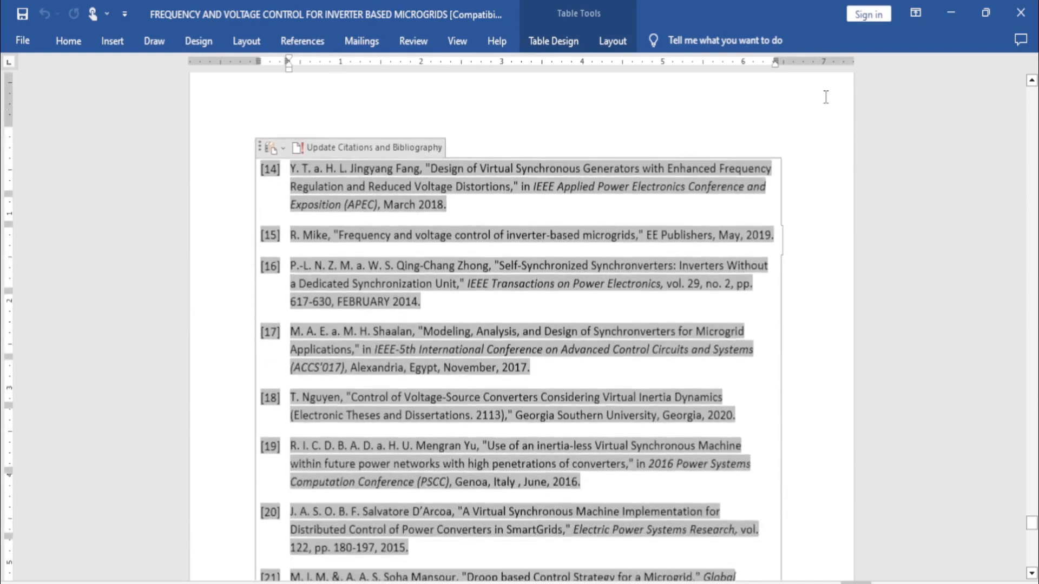
{"action": "scroll", "scroll_direction": "down", "scroll_amount": 3}
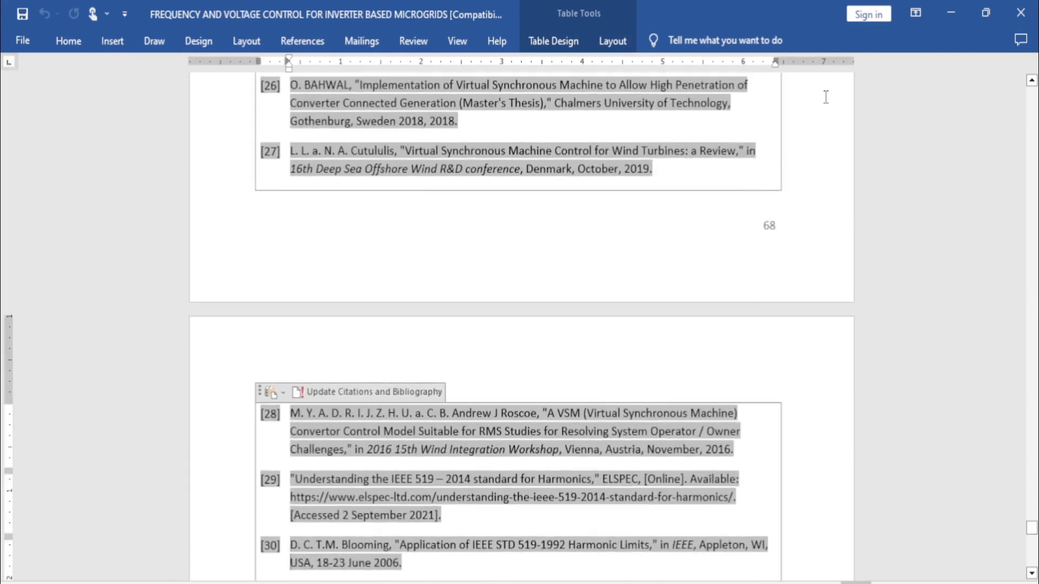
{"action": "left_click", "coordinate": [457, 82]}
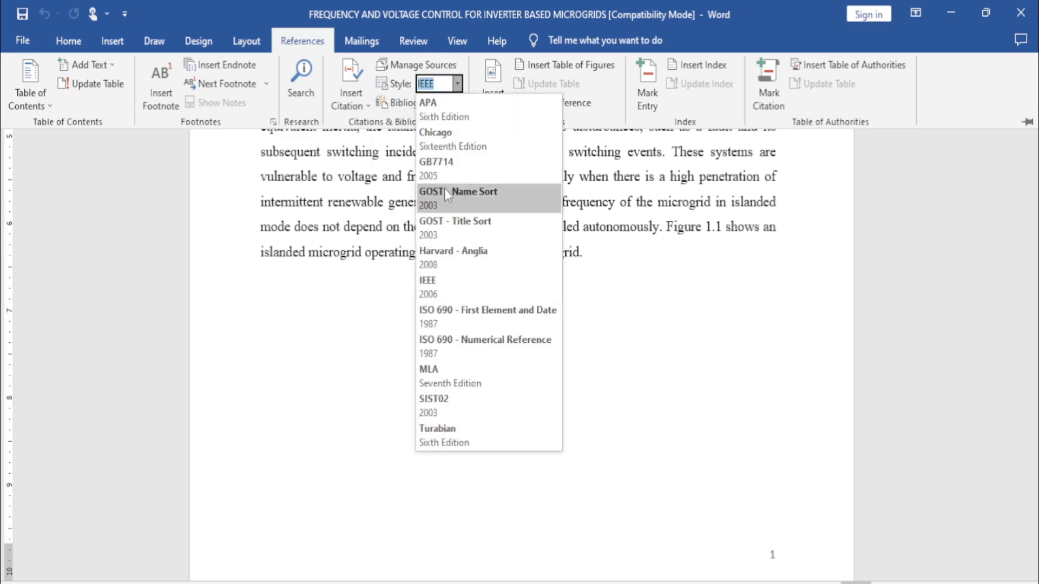
{"action": "mouse_move", "coordinate": [445, 109]}
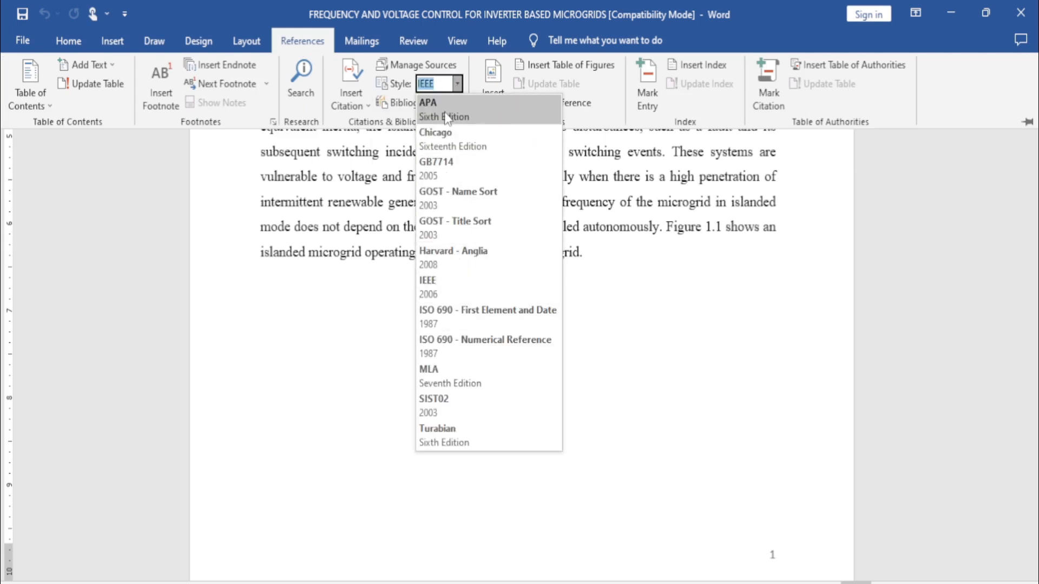